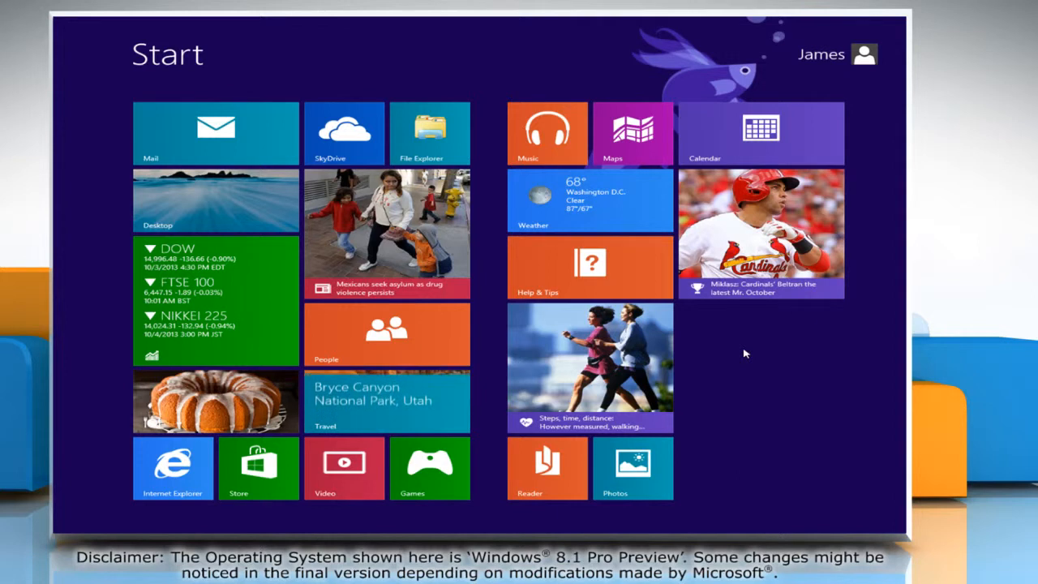
- Search 'windows defender' from the Start screen and launch Windows Defender
{"action": "type", "text": "windows defend"}
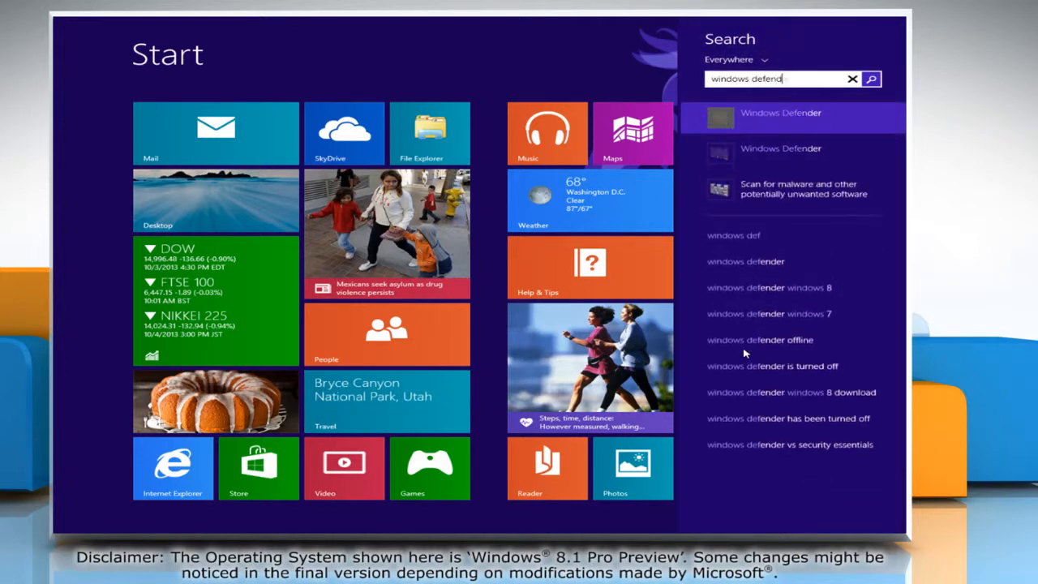
{"action": "left_click", "coordinate": [733, 58]}
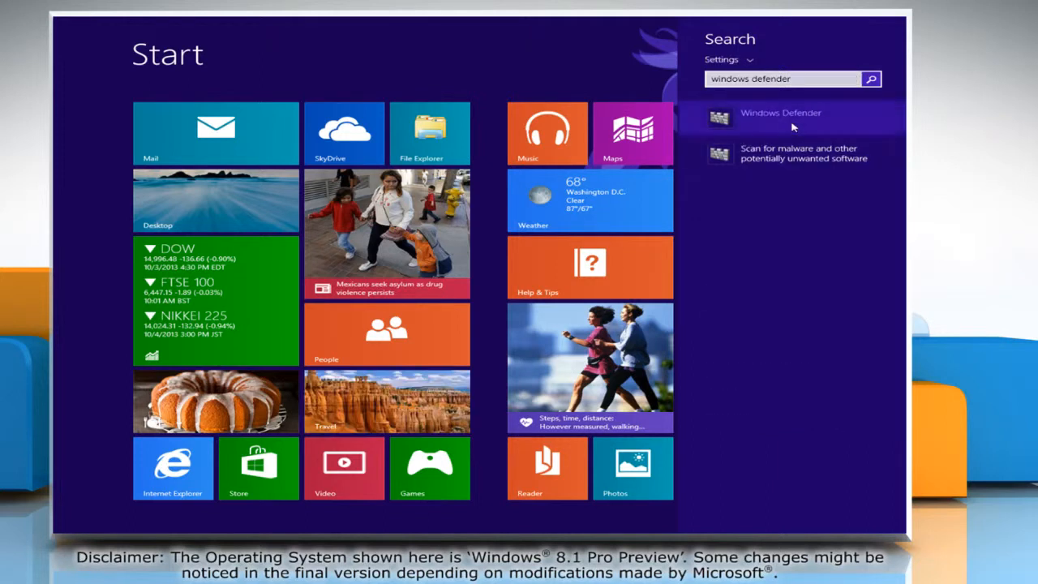
{"action": "left_click", "coordinate": [780, 114]}
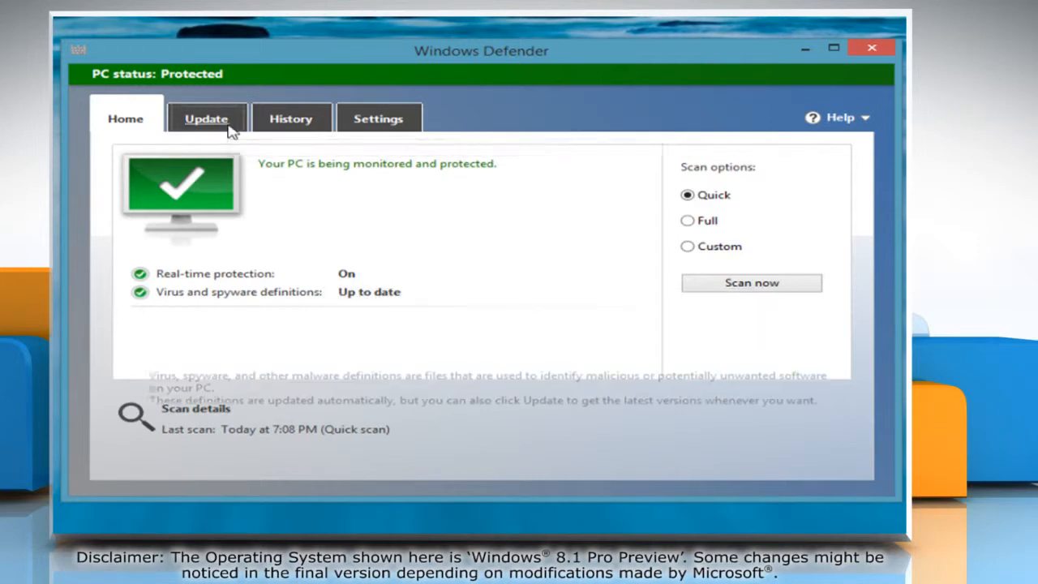
- Update virus and spyware definitions to version 1.159.1415.0 from the Update page
{"action": "left_click", "coordinate": [206, 118]}
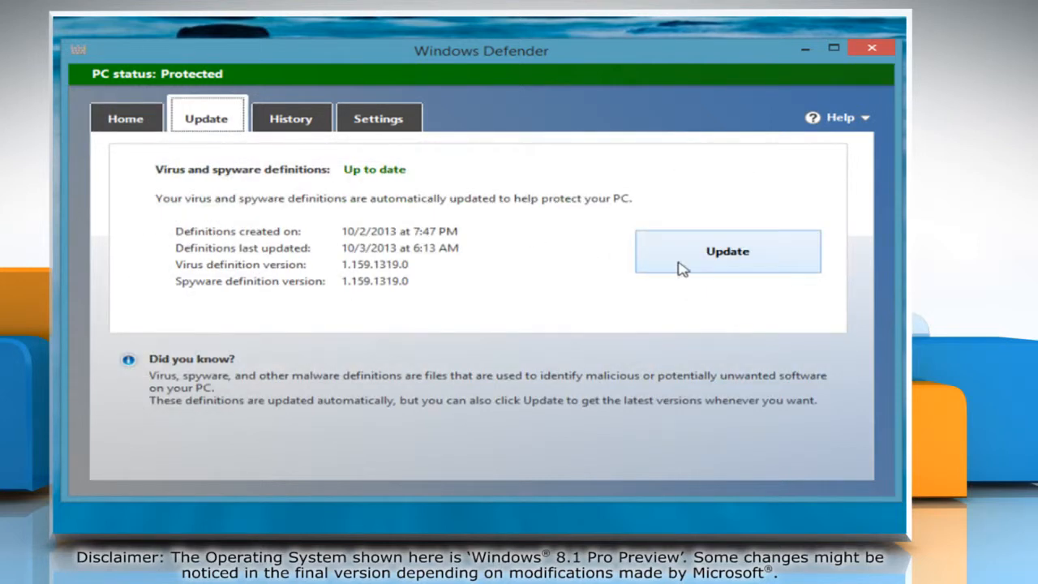
{"action": "left_click", "coordinate": [727, 250]}
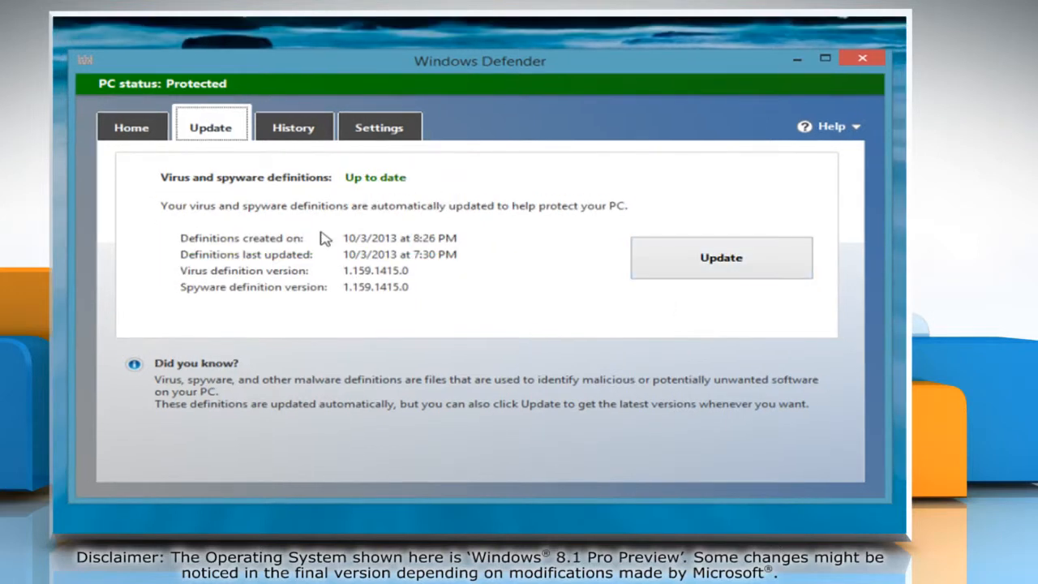
{"action": "mouse_move", "coordinate": [131, 126]}
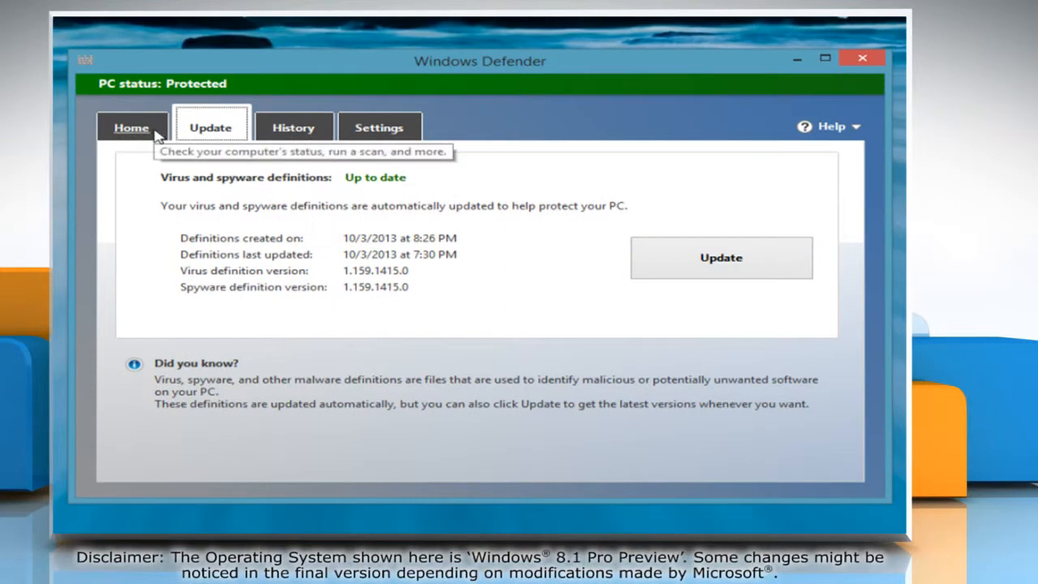
- Run a Quick scan from Home, completing 7382 items with no threats detected
{"action": "left_click", "coordinate": [132, 127]}
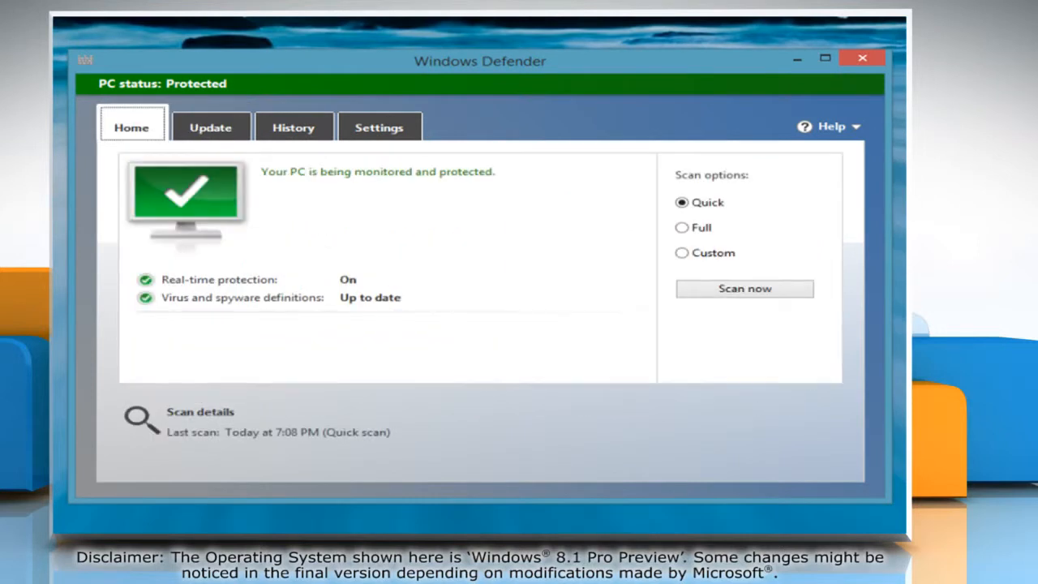
{"action": "mouse_move", "coordinate": [744, 289]}
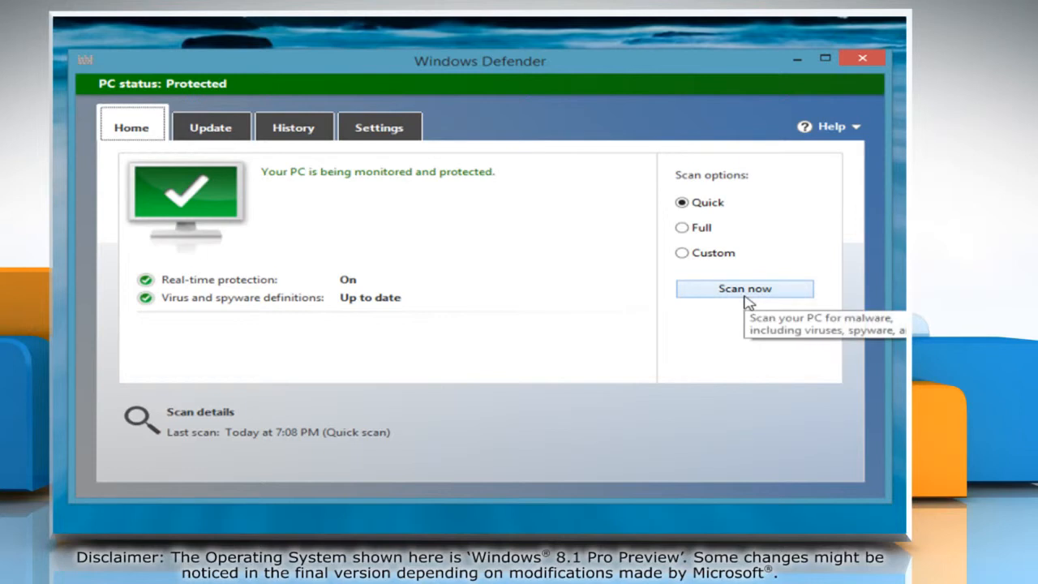
{"action": "left_click", "coordinate": [743, 289]}
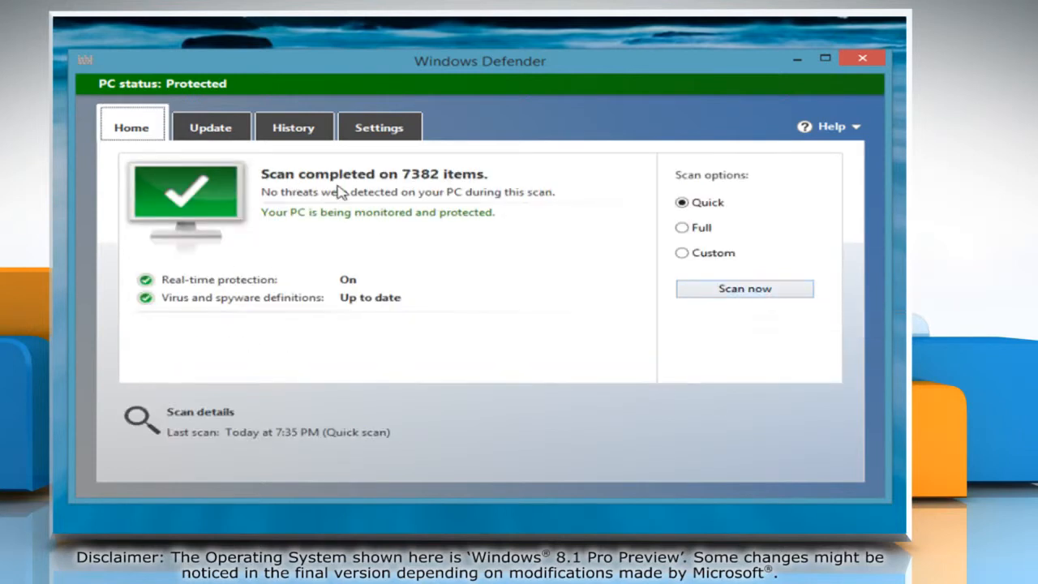
{"action": "mouse_move", "coordinate": [354, 242]}
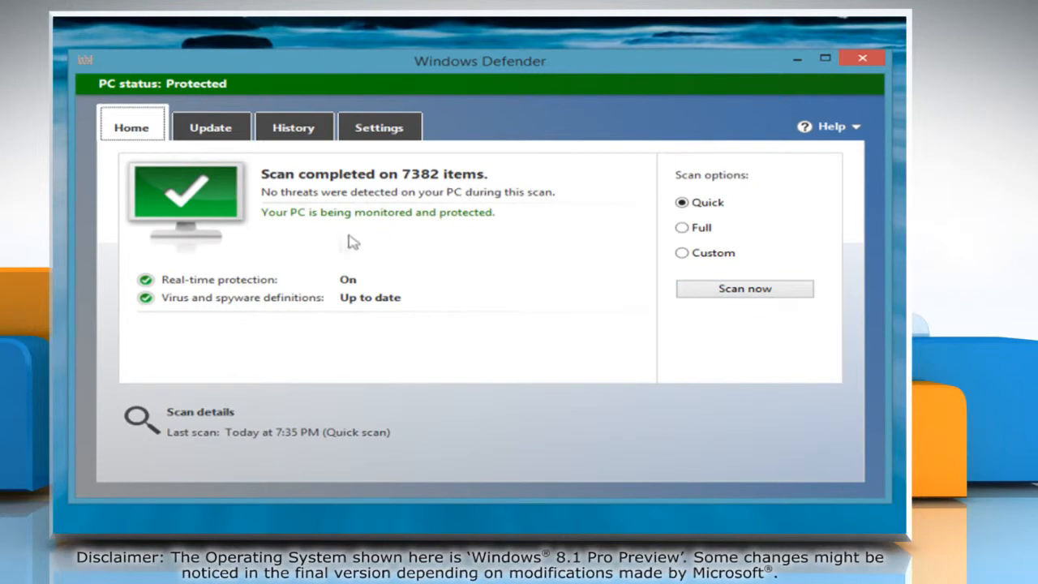